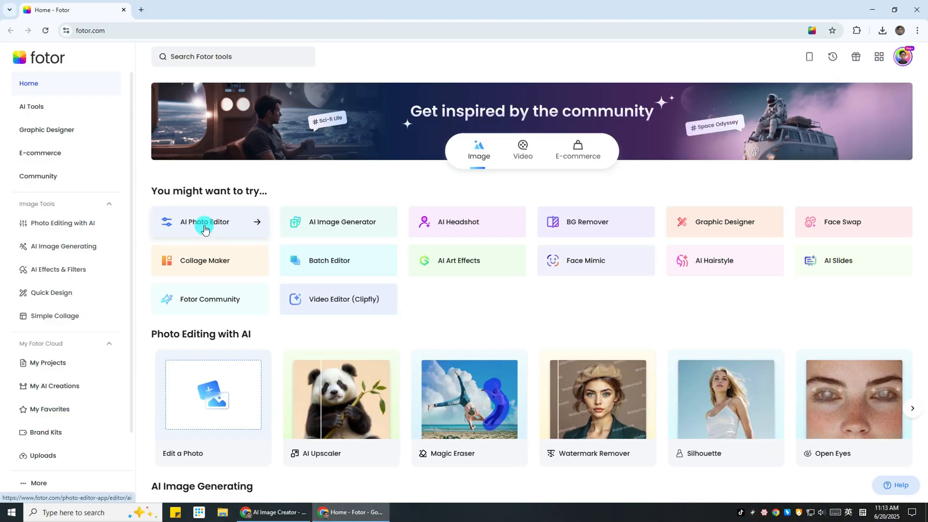
Step: Open Fotor's AI Photo Editor and scroll down through its AI tools list
left_click(205, 221)
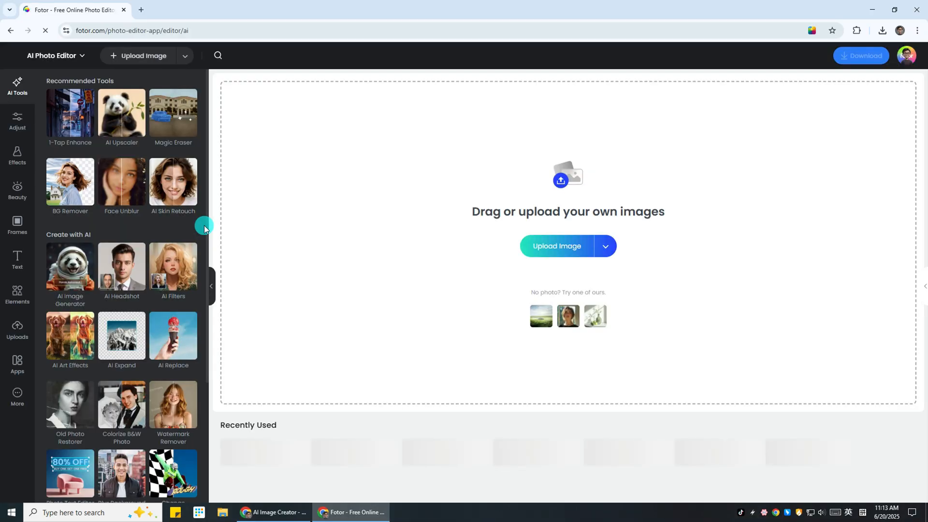
mouse_move(156, 227)
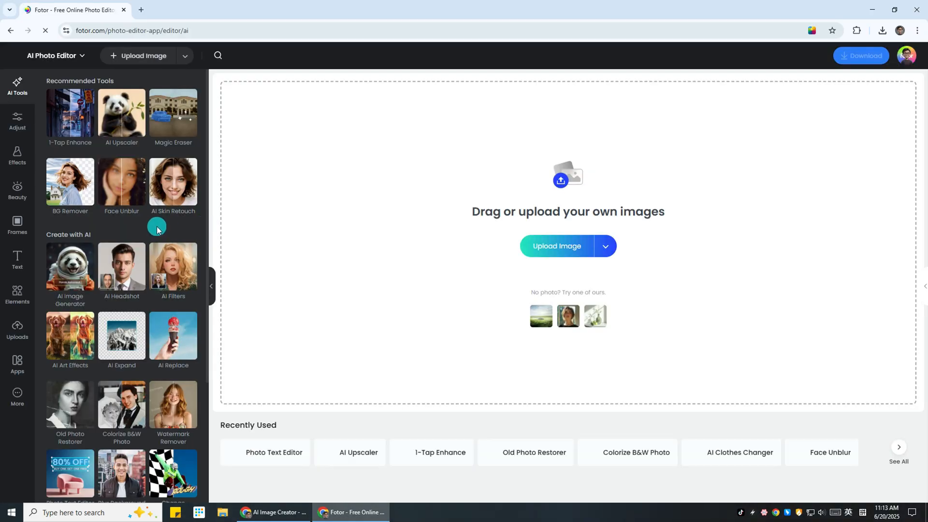
scroll("down", 3)
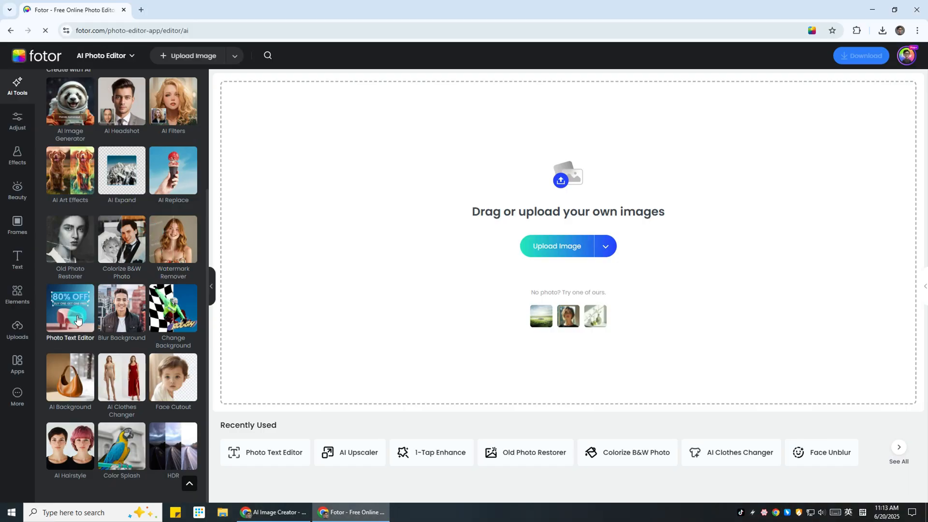
Step: Upload the Sample photo-fotor PNG bread poster into the Photo Text Editor
left_click(70, 308)
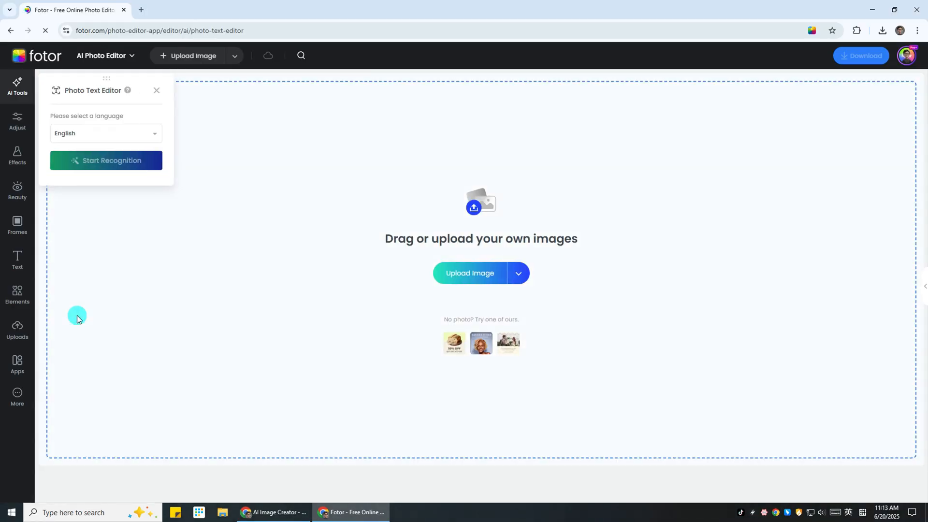
left_click(470, 273)
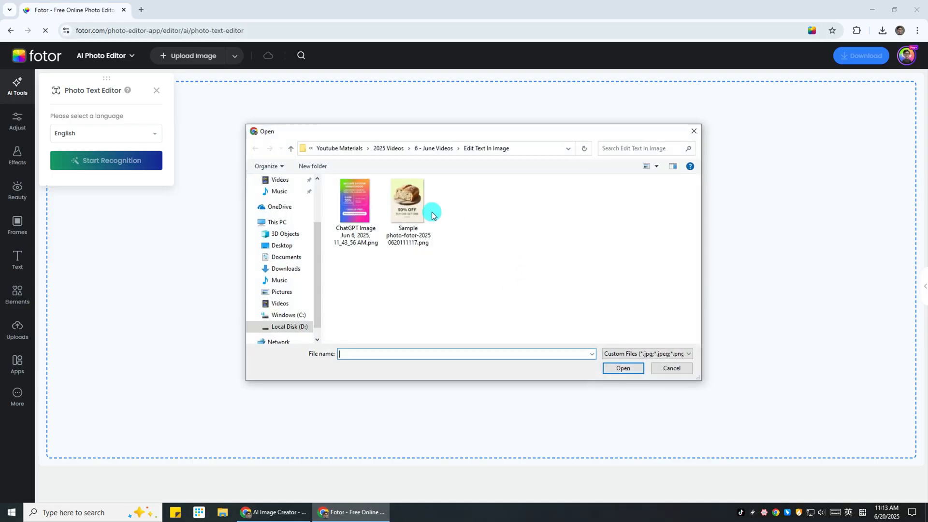
left_click(408, 202)
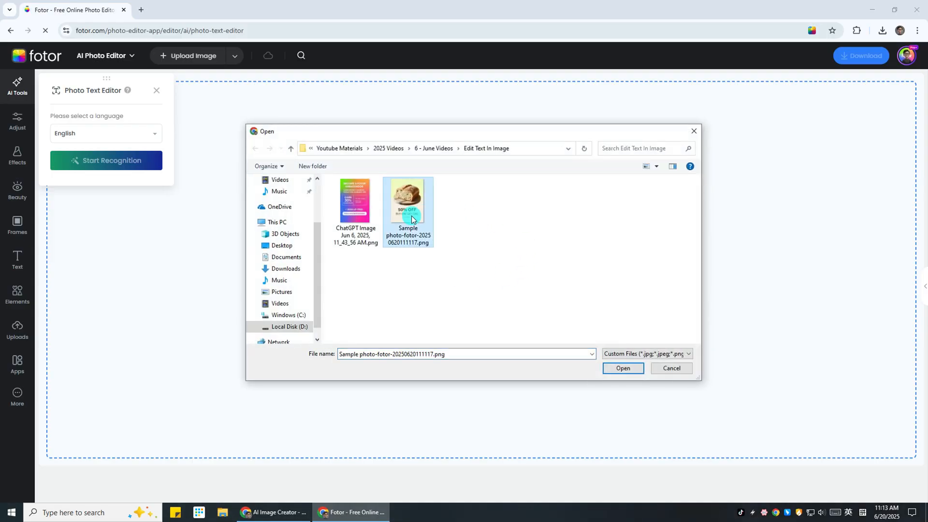
left_click(622, 368)
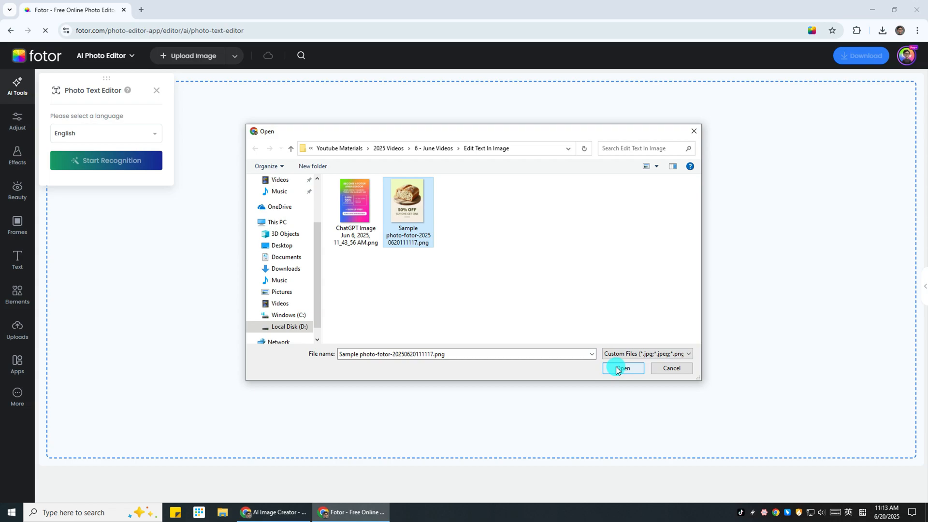
left_click(622, 369)
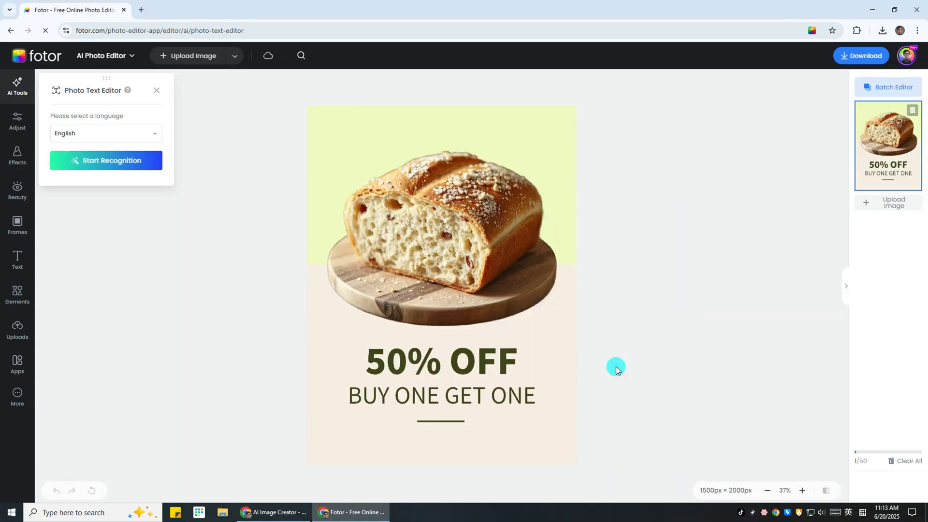
mouse_move(551, 362)
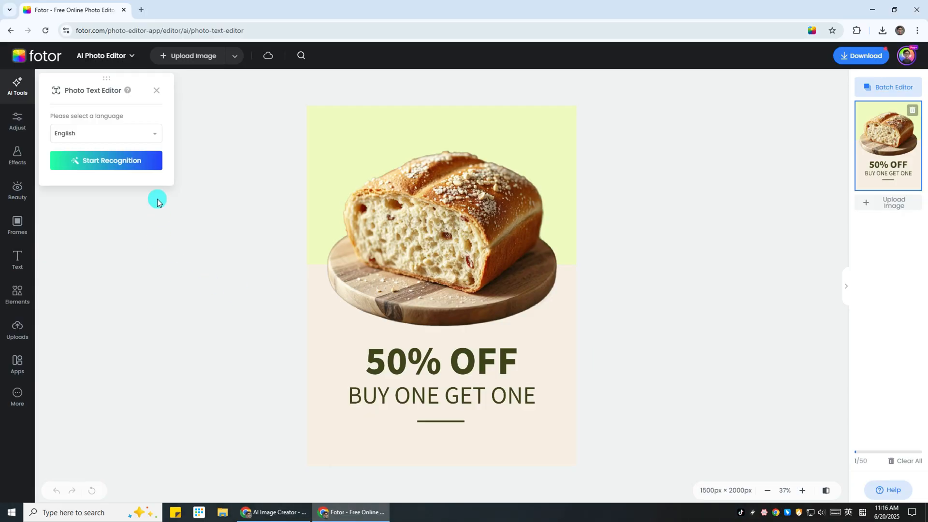
Step: Run text recognition and replace '50' with '80' in the headline
left_click(106, 133)
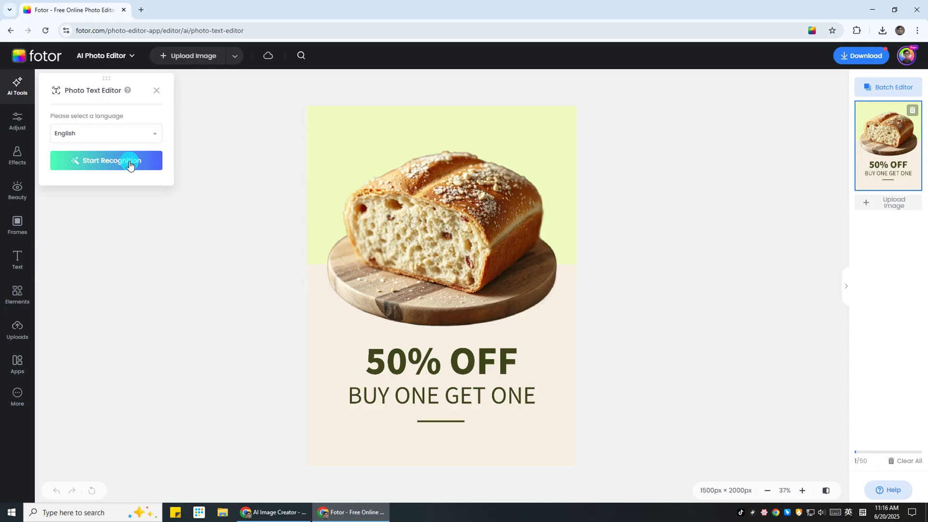
left_click(106, 161)
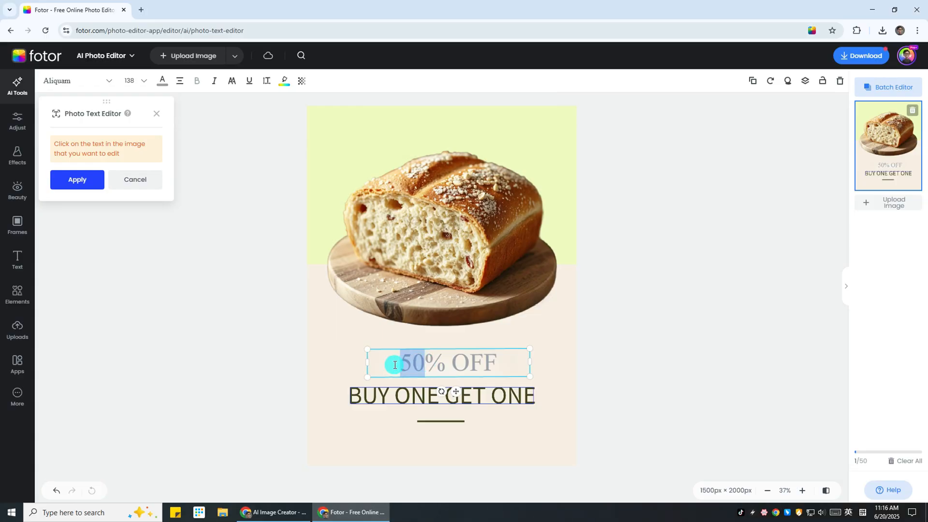
type("80")
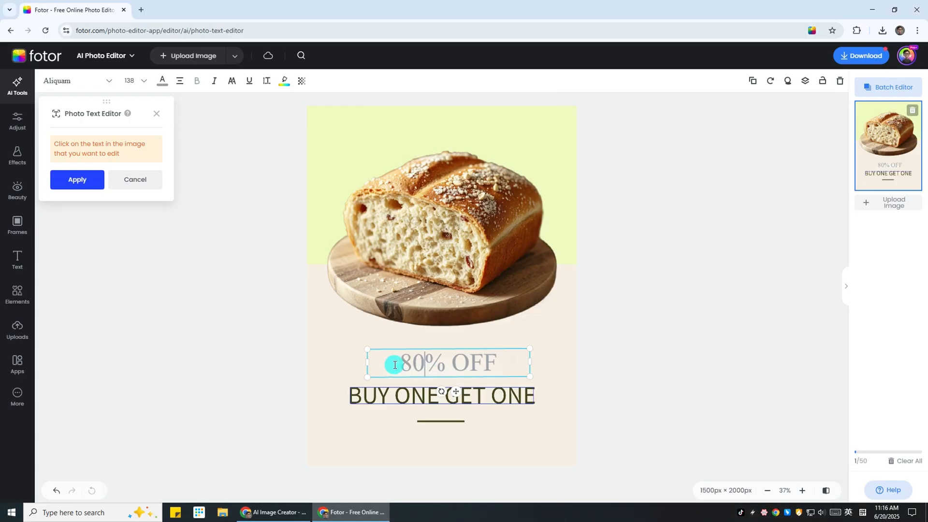
Step: Set the headline font to DM Sans Black, enlarge it, and darken its colour
left_click(76, 81)
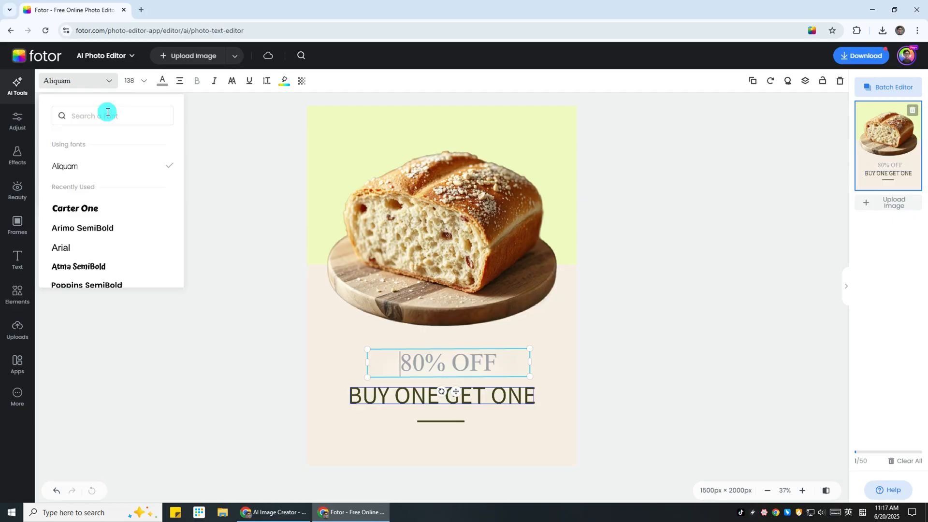
type("black")
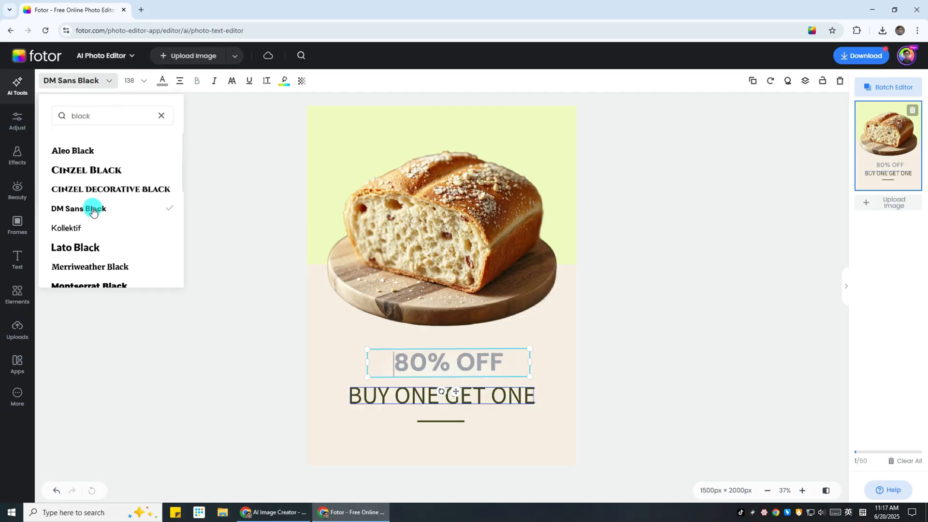
left_click(142, 81)
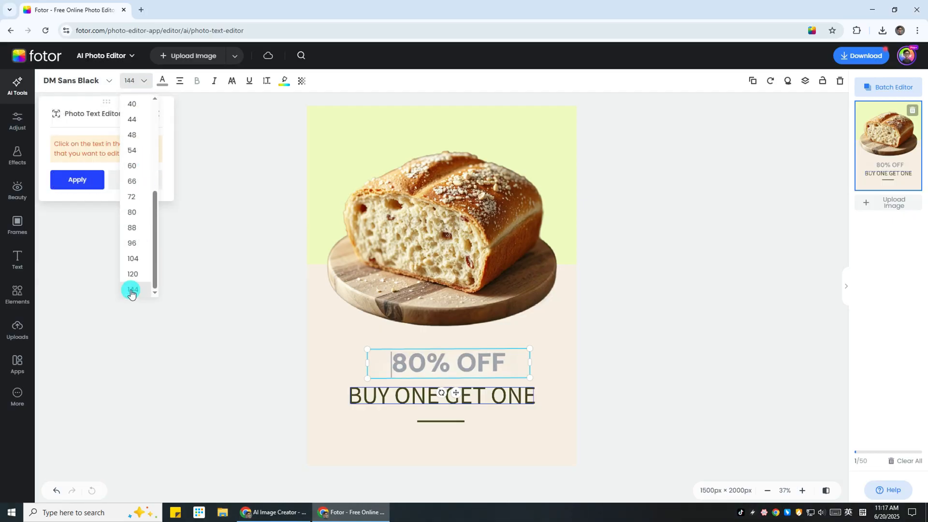
left_click(161, 81)
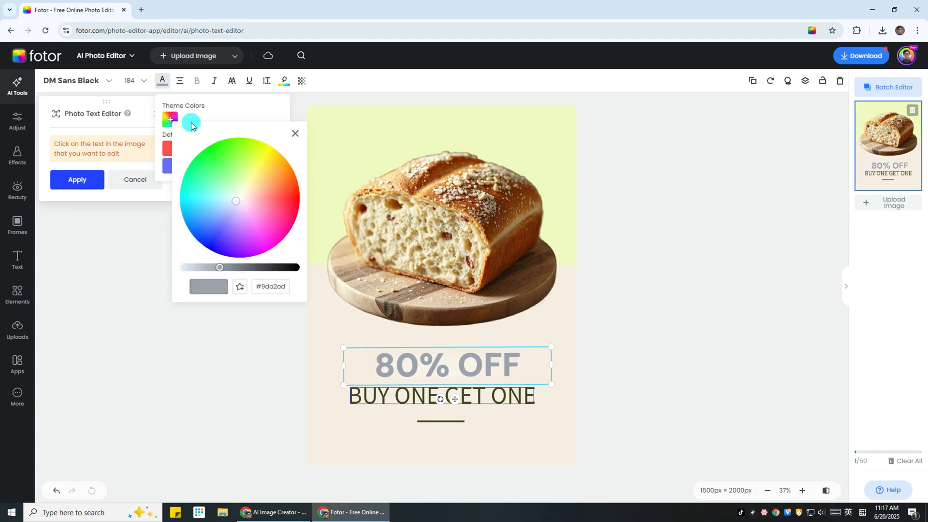
left_click(295, 133)
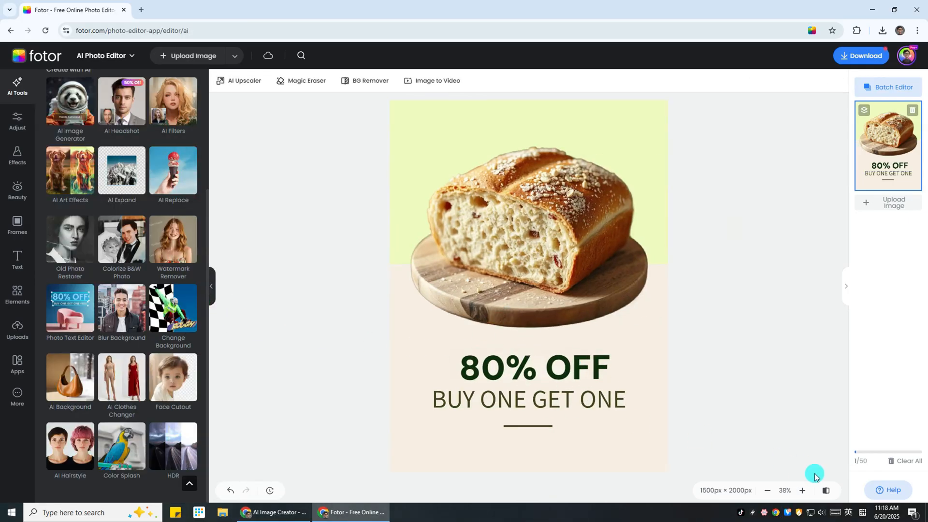
mouse_move(830, 490)
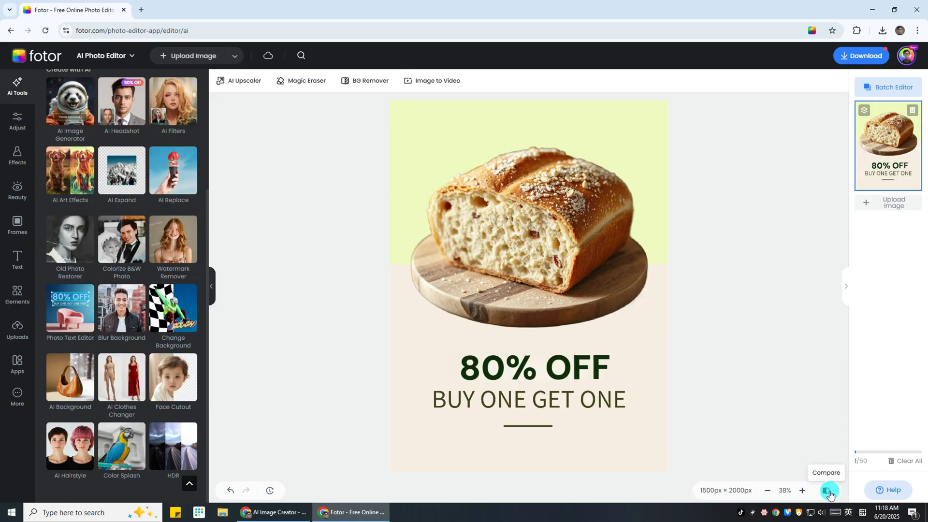